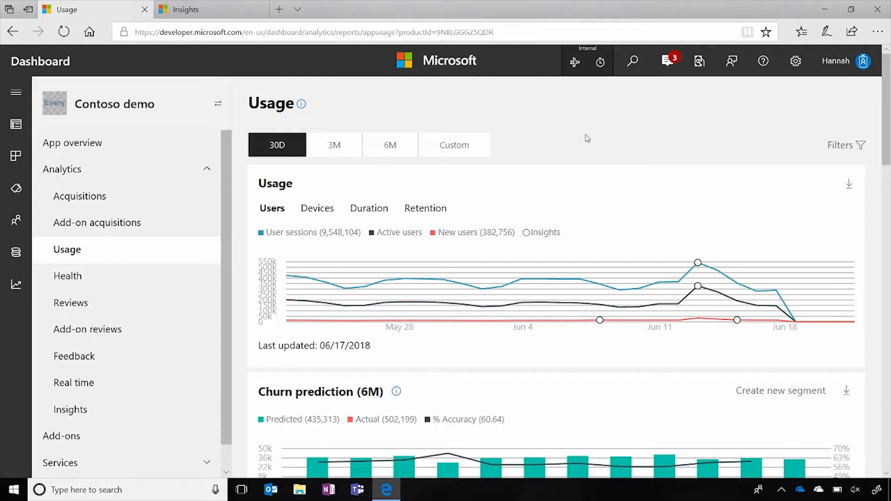
mouse_move(868, 111)
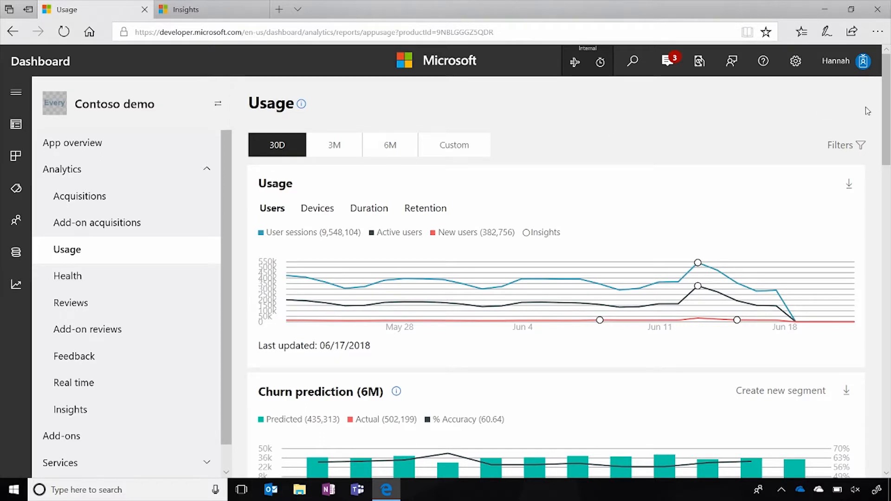
mouse_move(325, 150)
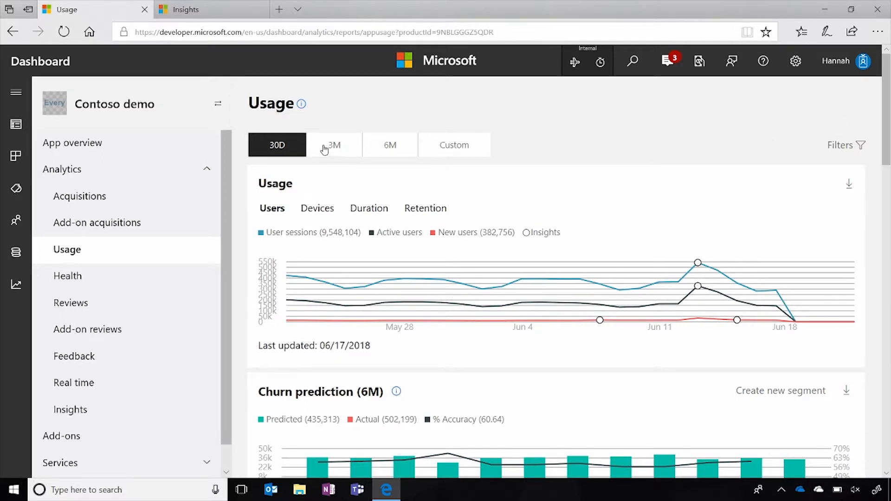
mouse_move(334, 147)
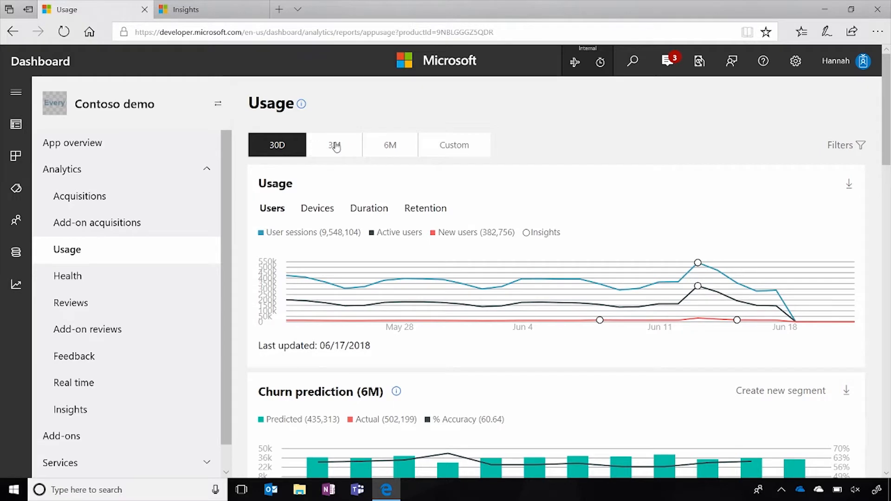
mouse_move(457, 145)
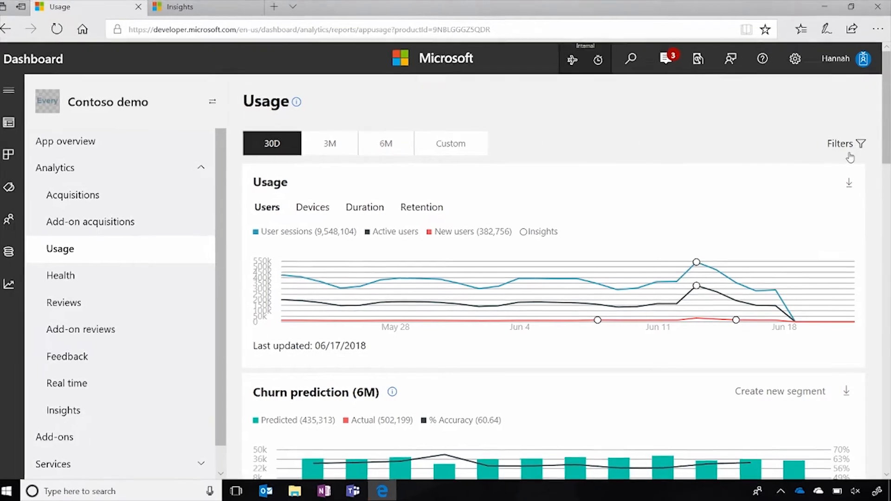
Show the Market, device and package filters, then chart devices and engagement hours over time
left_click(863, 143)
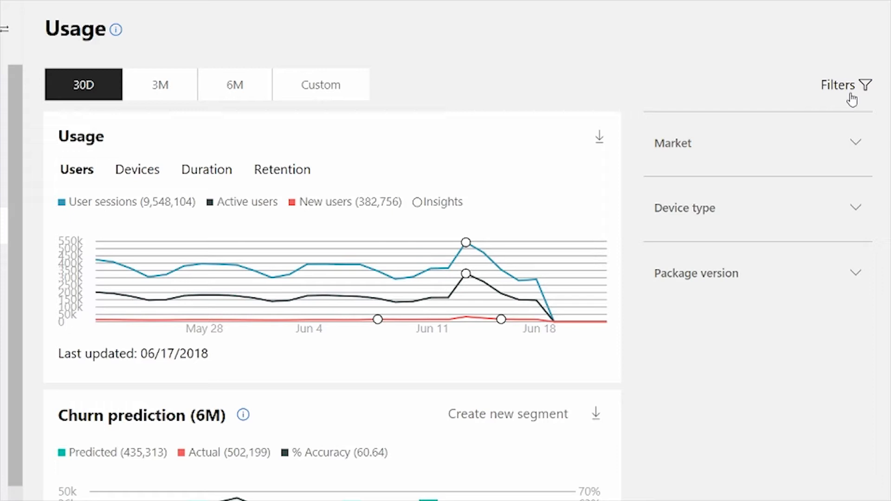
mouse_move(200, 211)
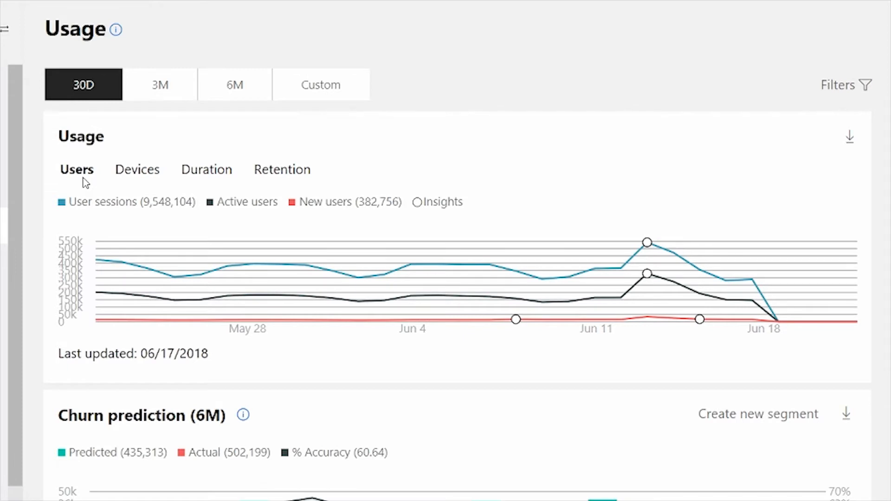
mouse_move(138, 216)
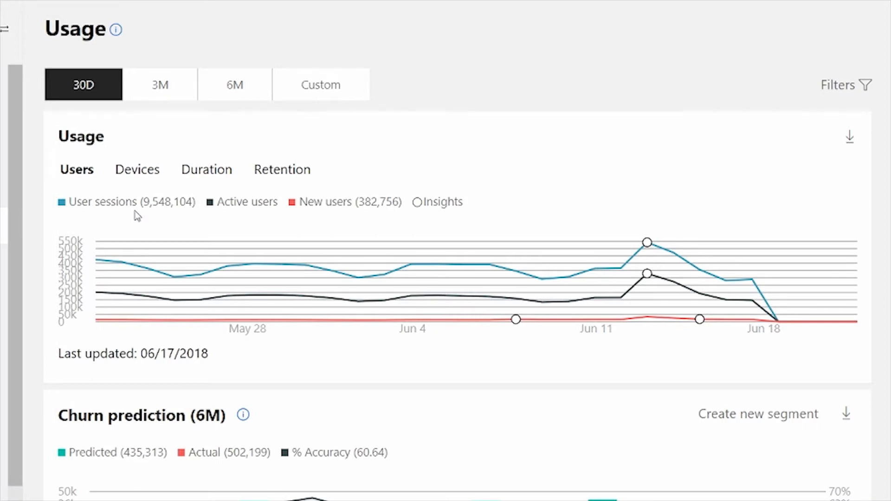
mouse_move(150, 217)
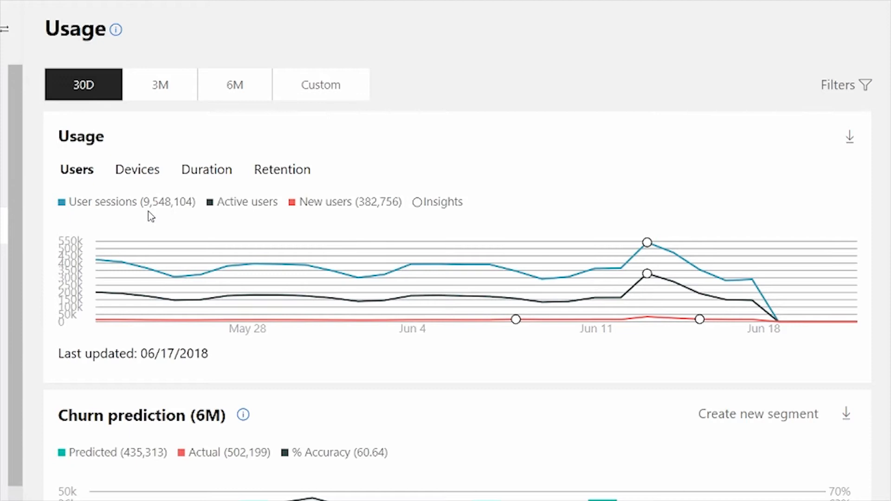
mouse_move(148, 192)
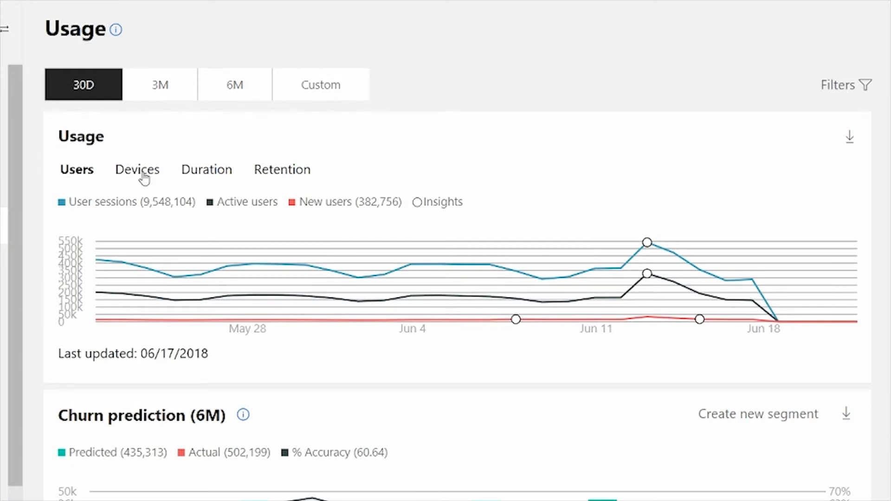
left_click(136, 169)
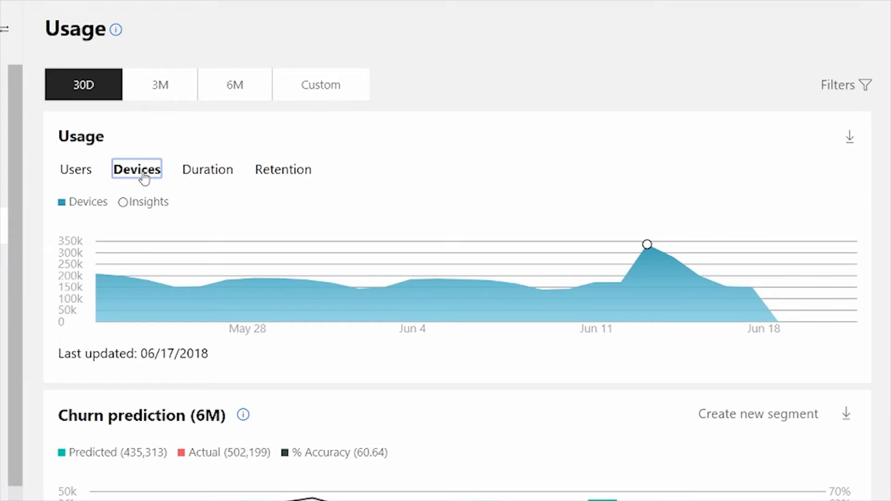
mouse_move(210, 175)
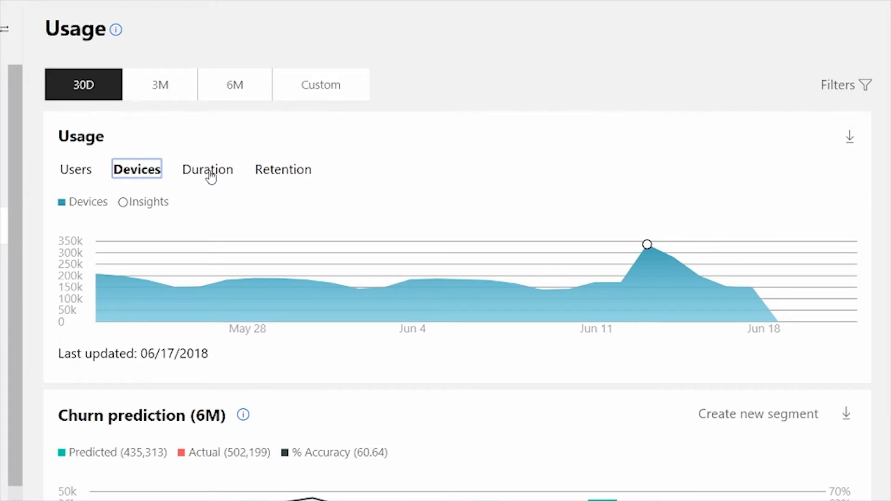
left_click(207, 169)
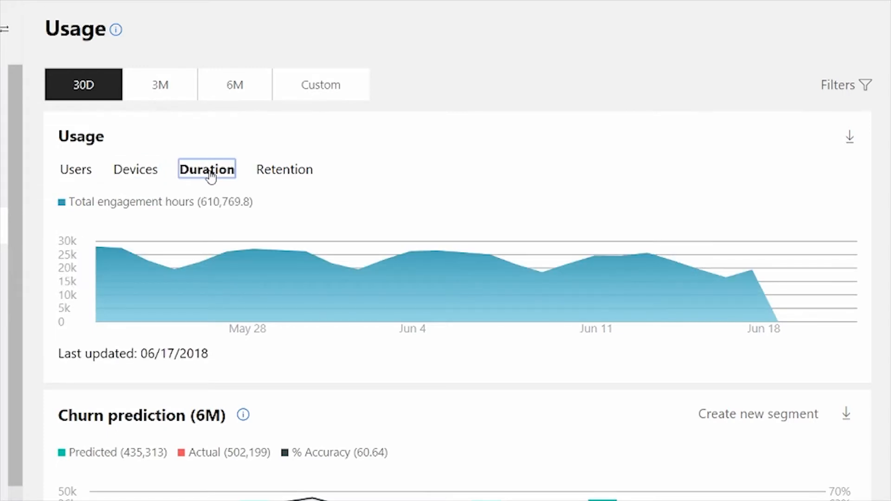
mouse_move(278, 175)
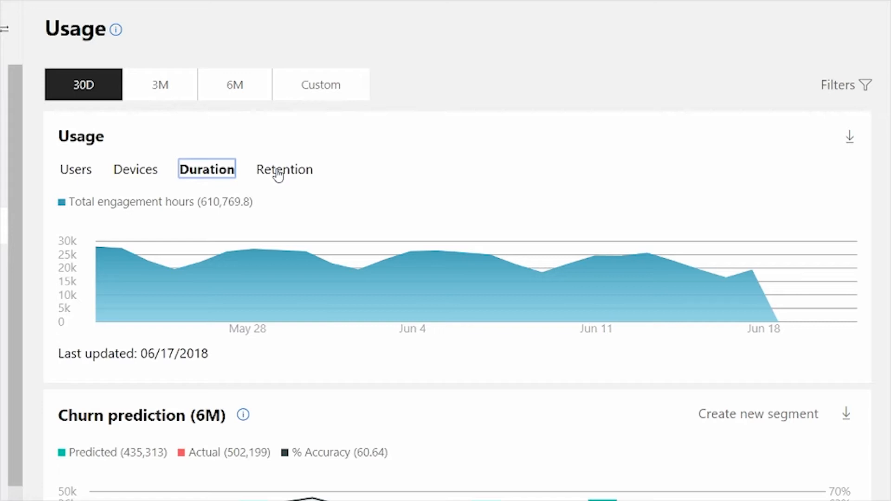
Chart the DAU/MAU ratio, return to active users, and open Insights in a new tab
left_click(284, 170)
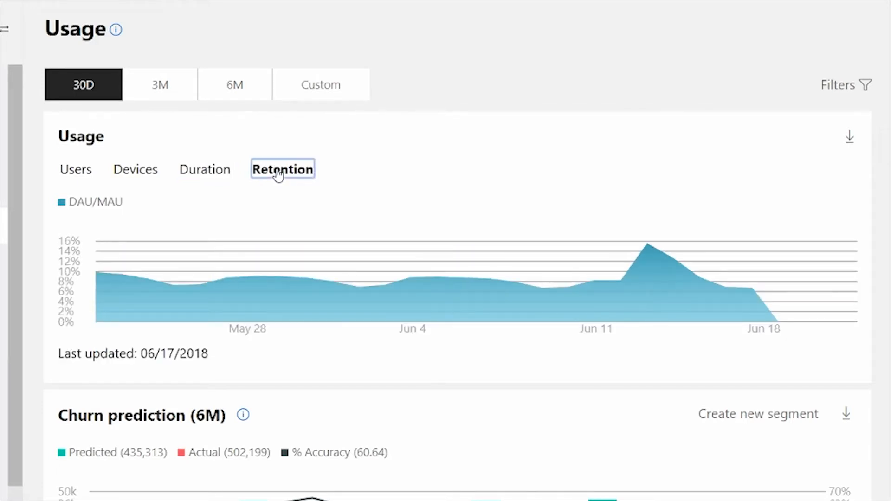
mouse_move(76, 170)
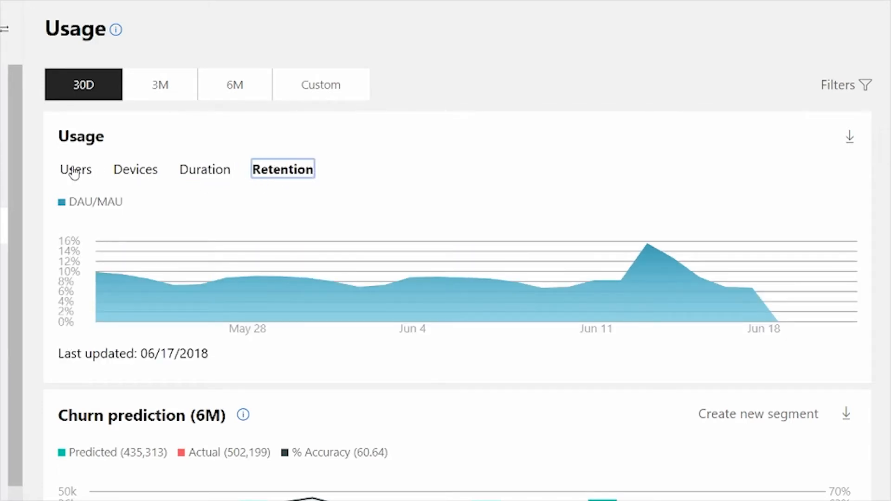
left_click(76, 169)
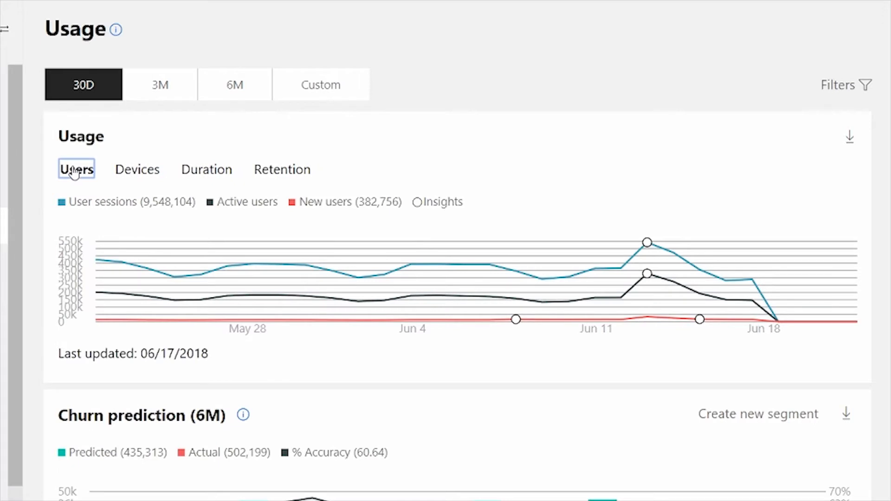
mouse_move(112, 164)
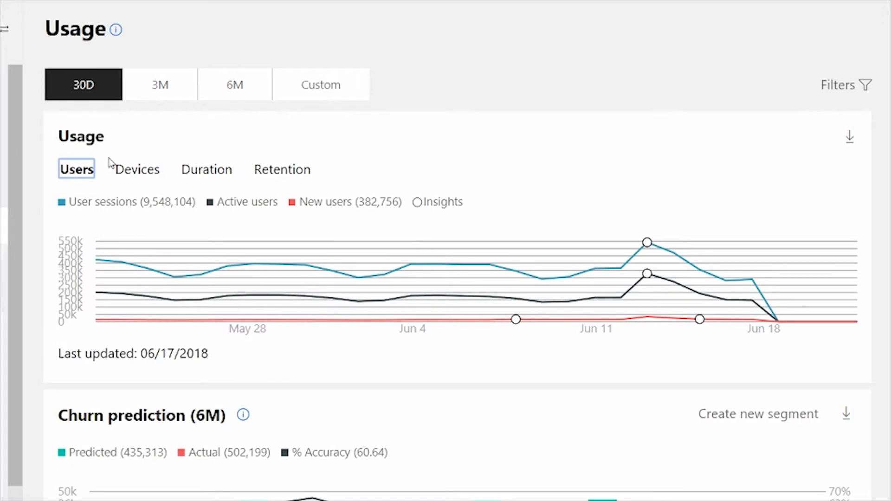
mouse_move(486, 217)
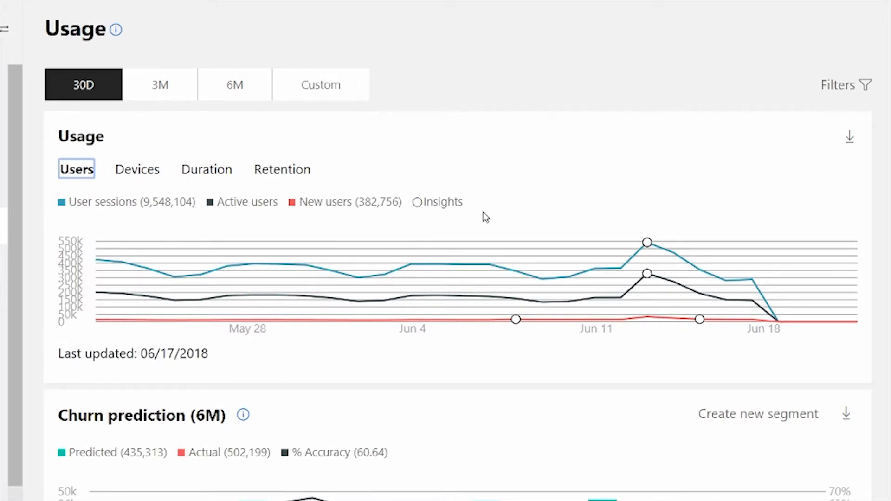
mouse_move(693, 216)
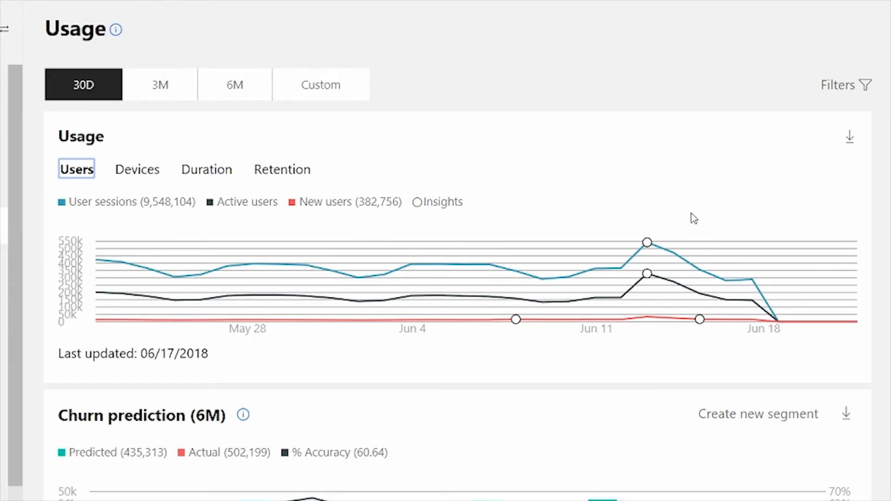
mouse_move(647, 274)
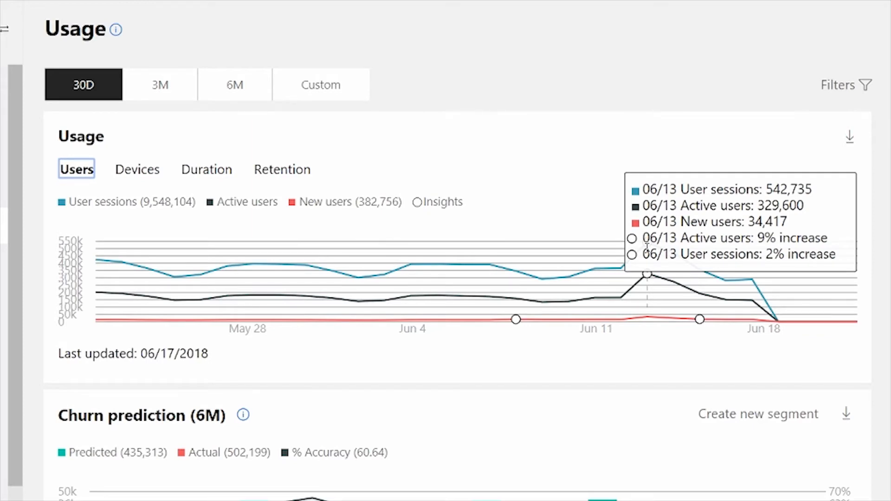
mouse_move(445, 210)
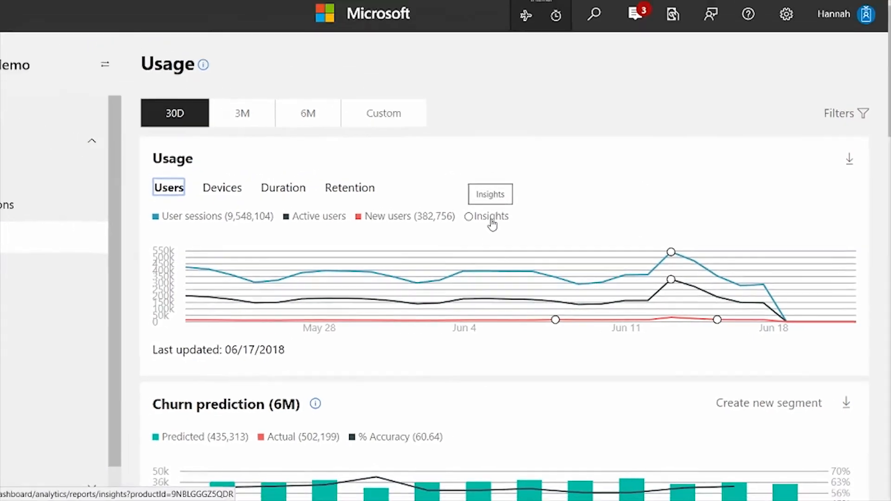
left_click(490, 194)
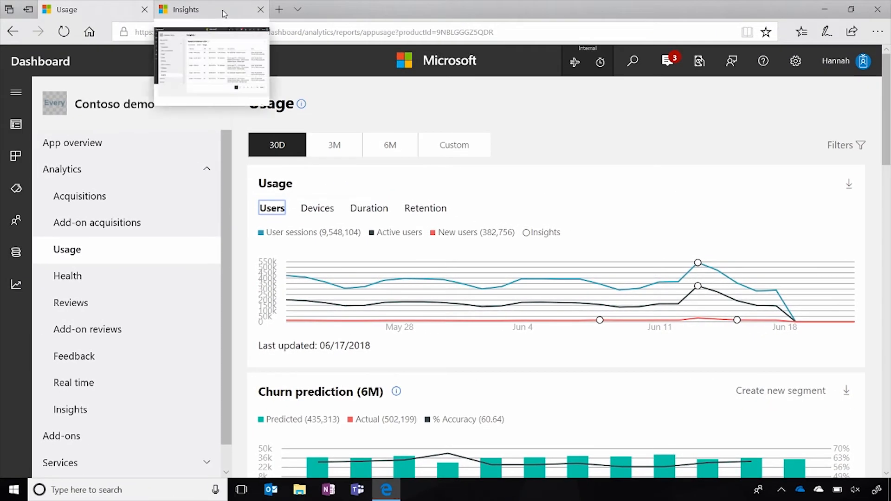
left_click(187, 9)
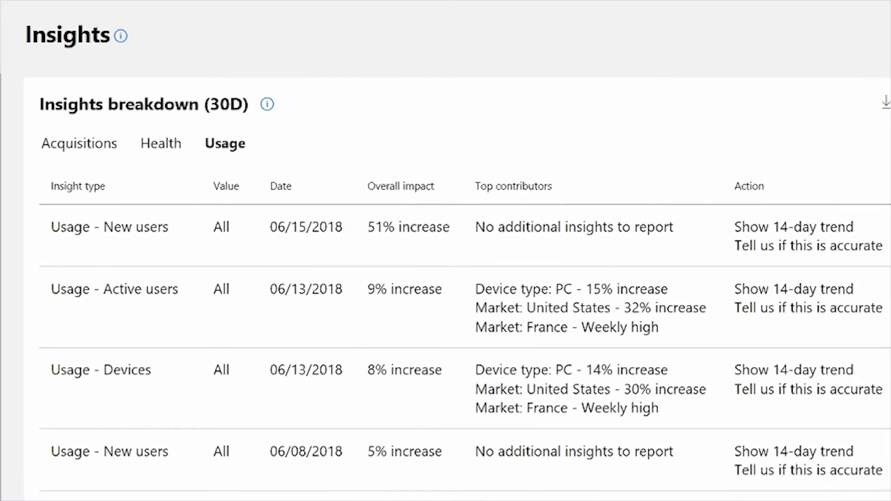
mouse_move(414, 208)
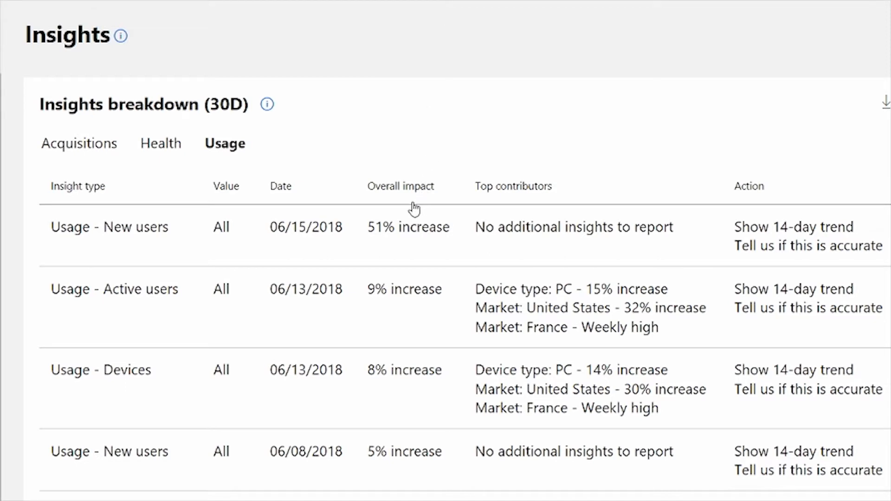
mouse_move(504, 208)
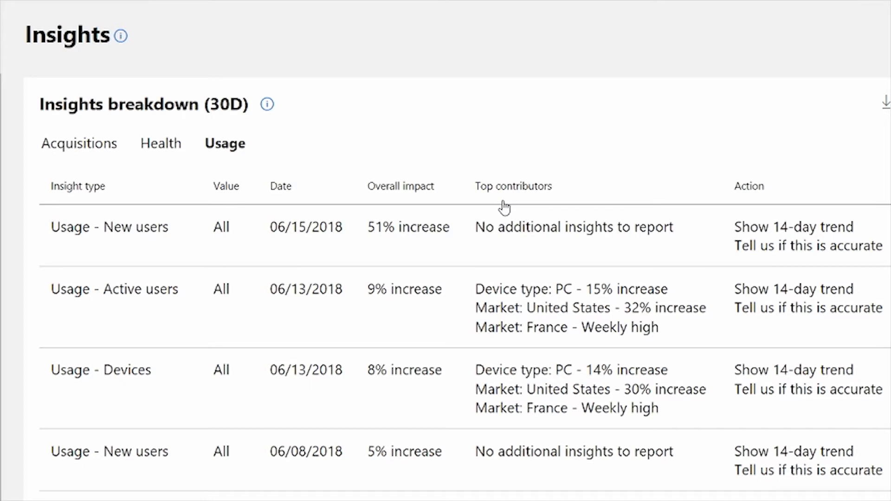
mouse_move(505, 208)
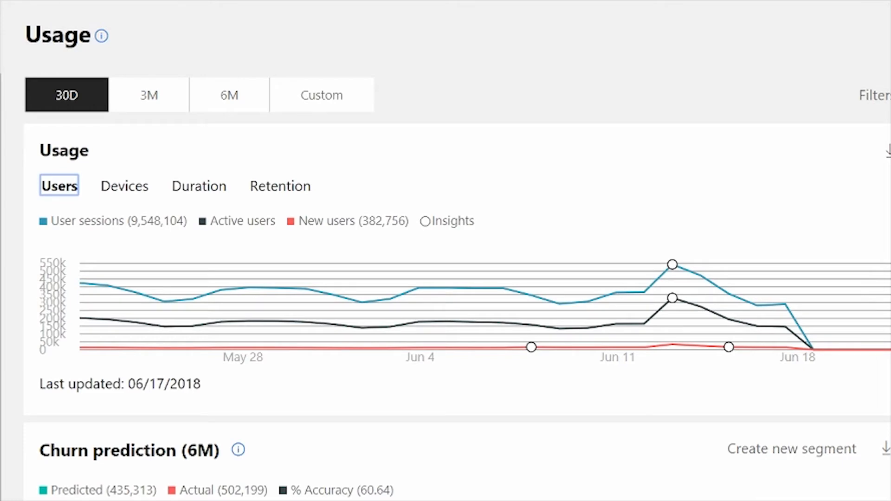
Scroll down to the six-month Churn prediction chart to check its predicted values
scroll("down", 3)
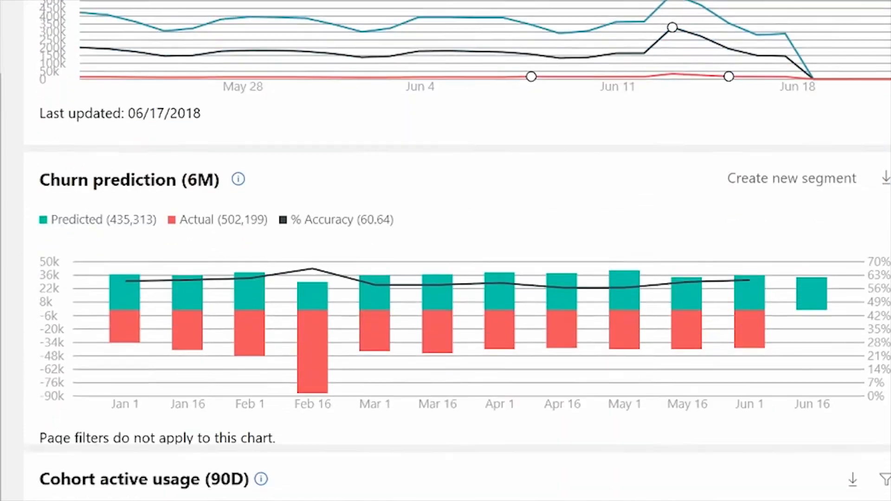
scroll("down", 3)
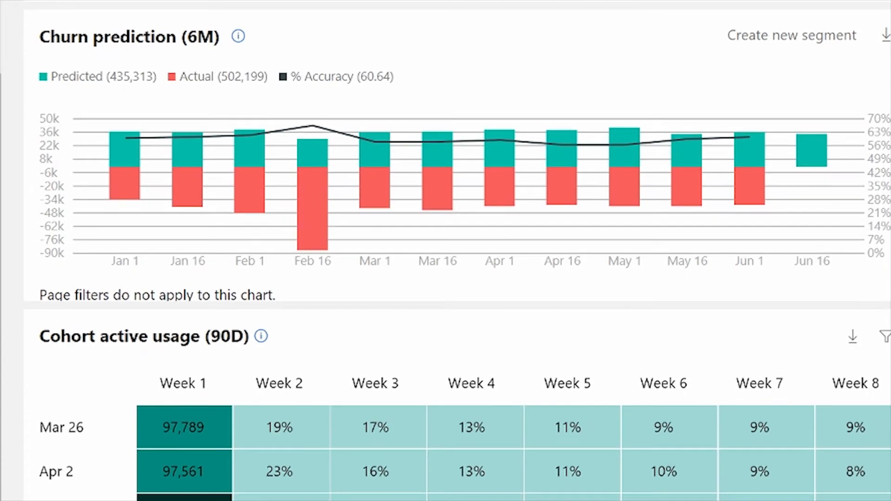
mouse_move(863, 67)
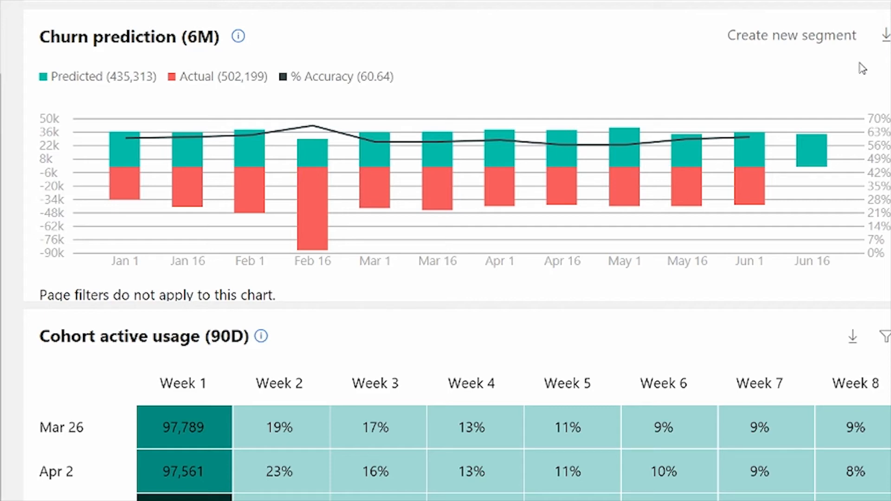
mouse_move(858, 74)
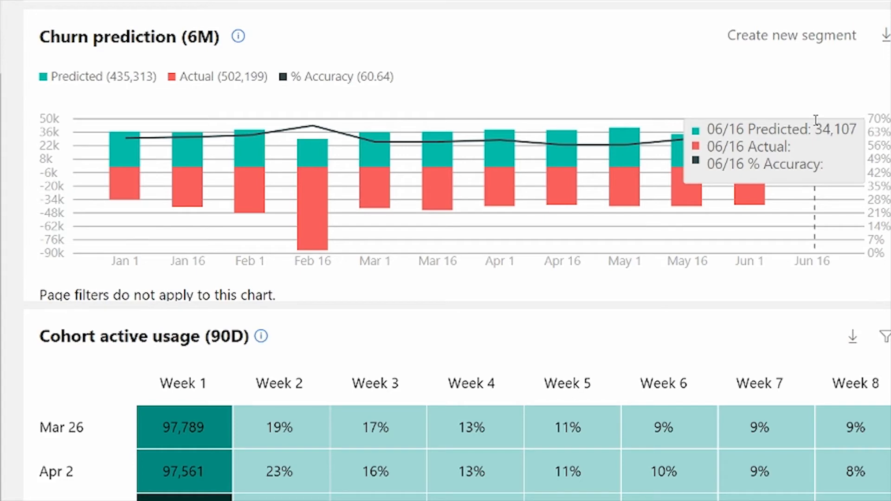
mouse_move(859, 75)
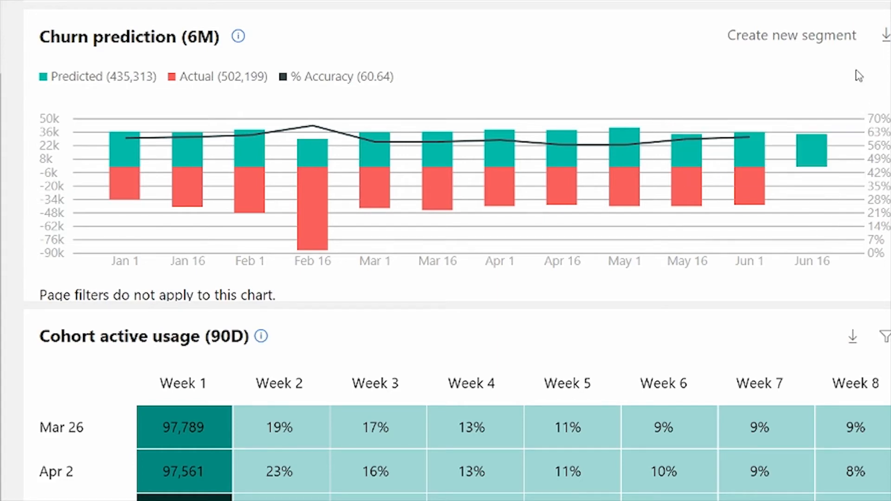
mouse_move(796, 43)
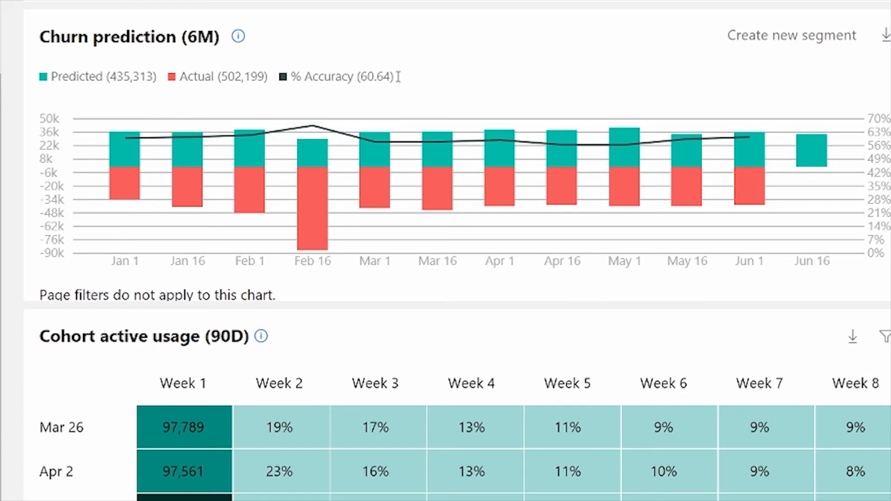
mouse_move(398, 77)
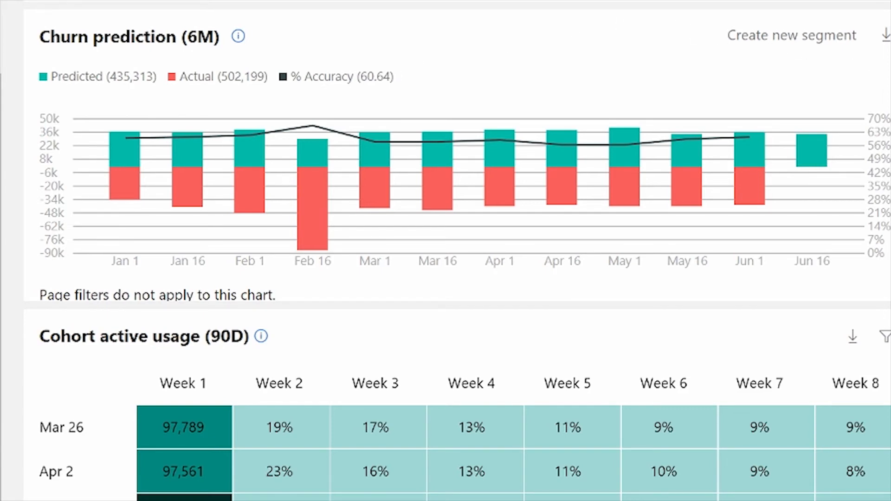
Scroll through the 90-day cohort table to the User sessions map and Package version panels
scroll("down", 3)
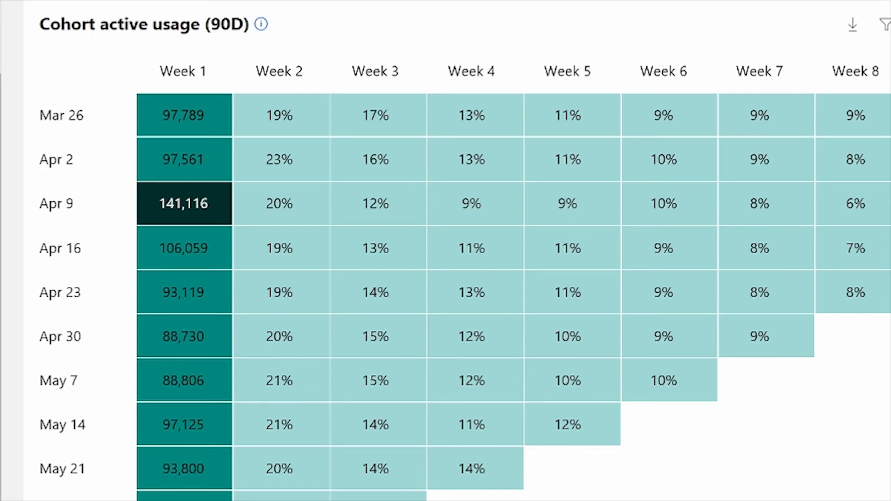
scroll("down", 3)
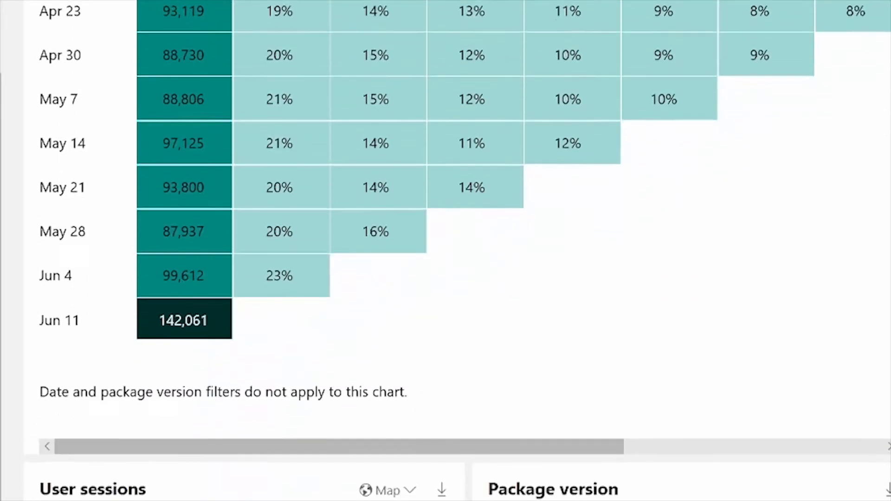
scroll("down", 3)
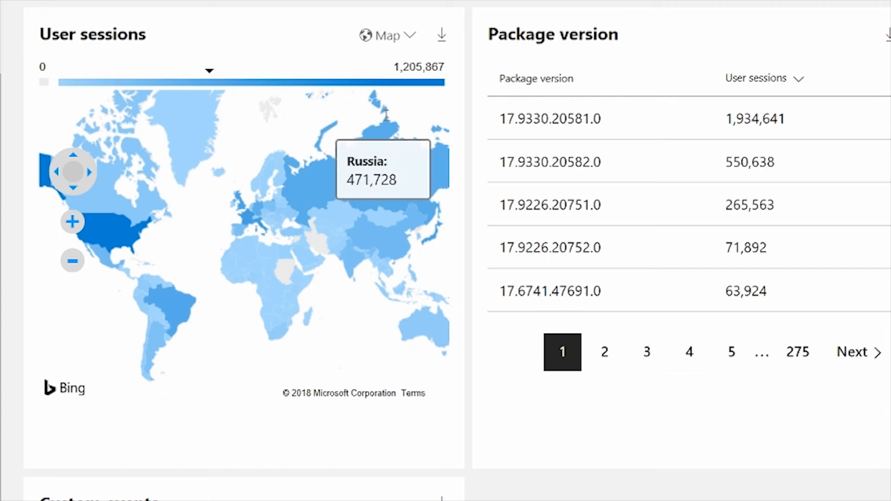
Use the User sessions Map dropdown, then scroll down to the Custom events section
left_click(388, 36)
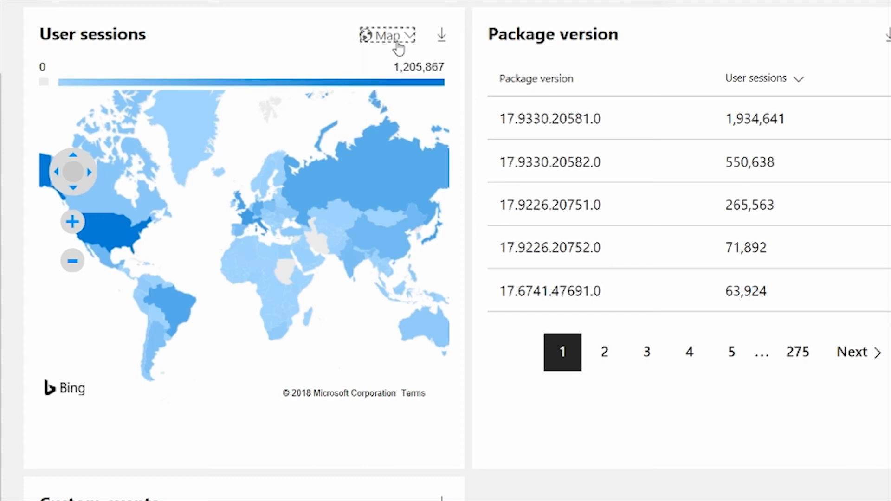
mouse_move(641, 40)
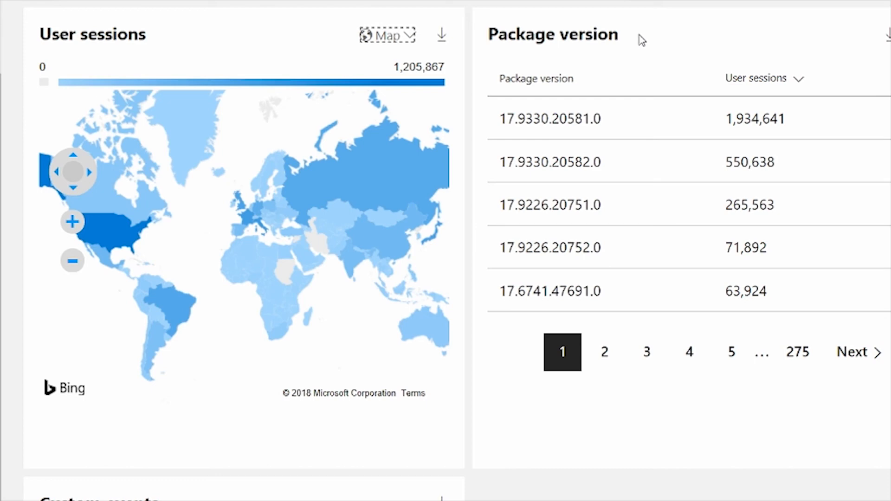
mouse_move(843, 215)
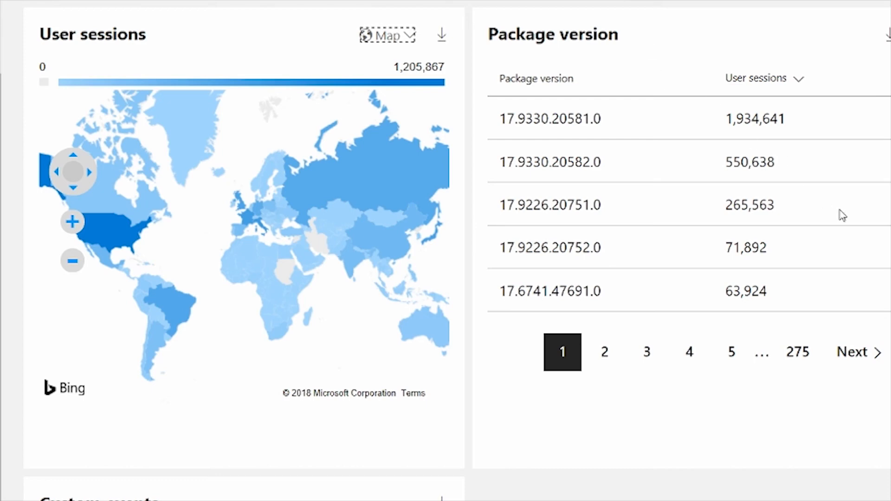
scroll("down", 3)
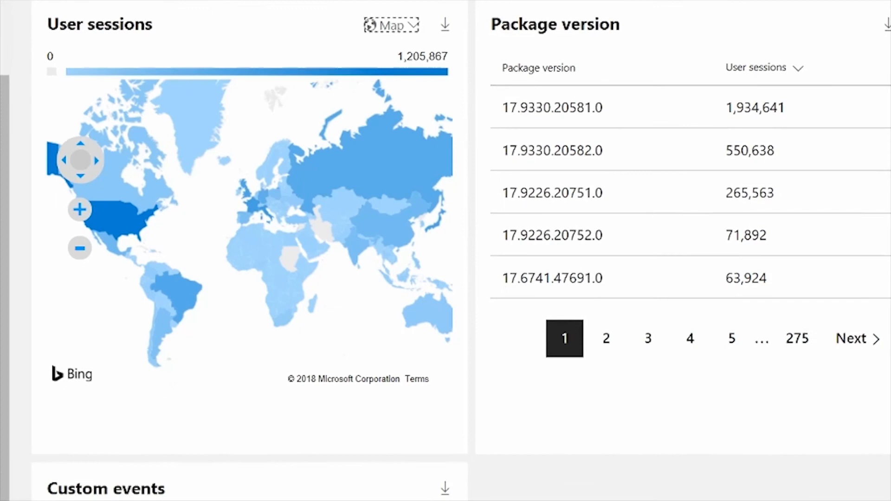
scroll("down", 3)
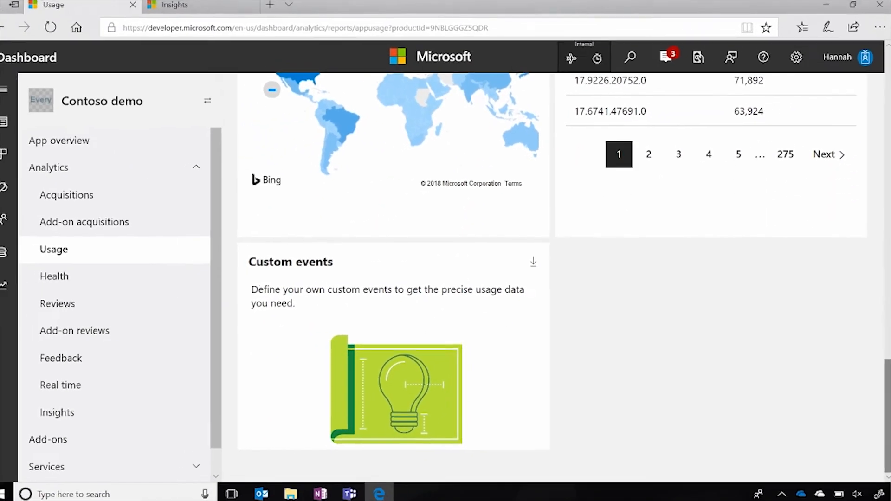